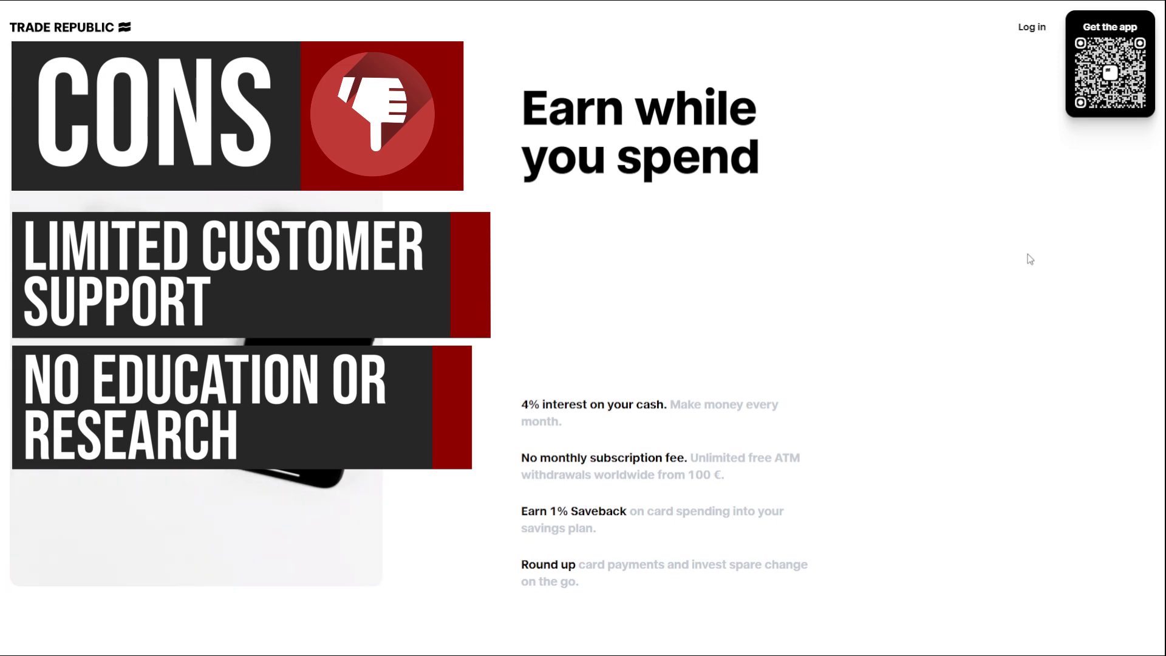
{"action": "scroll", "scroll_direction": "up", "scroll_amount": 3}
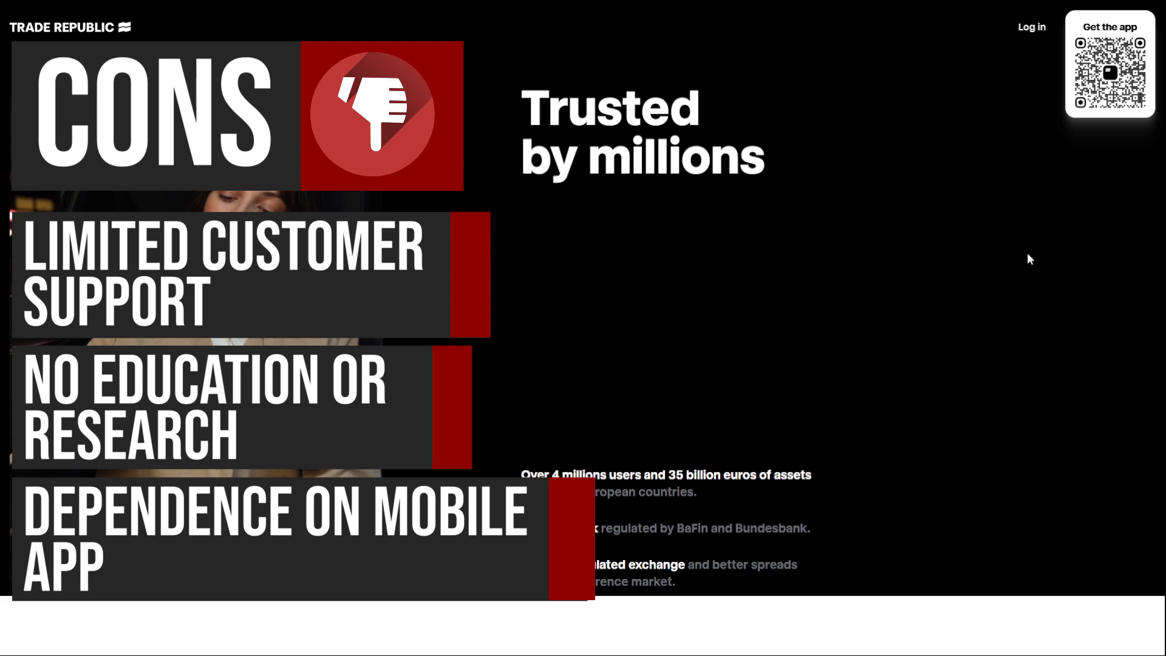
{"action": "scroll", "scroll_direction": "down", "scroll_amount": 3}
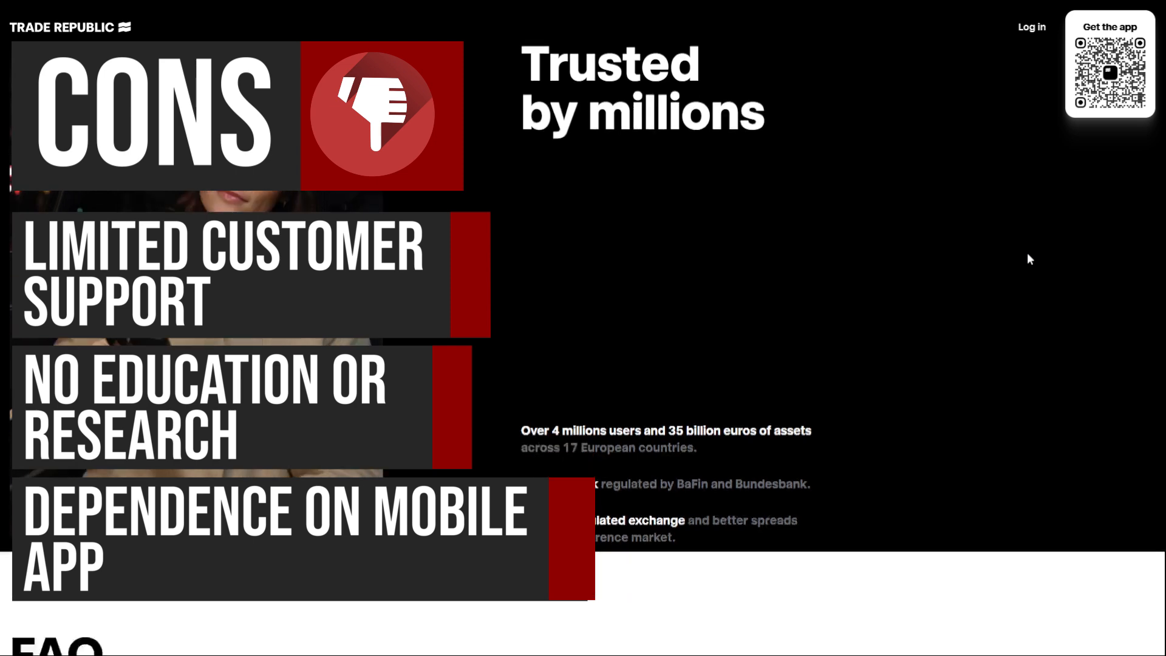
{"action": "scroll", "scroll_direction": "up", "scroll_amount": 3}
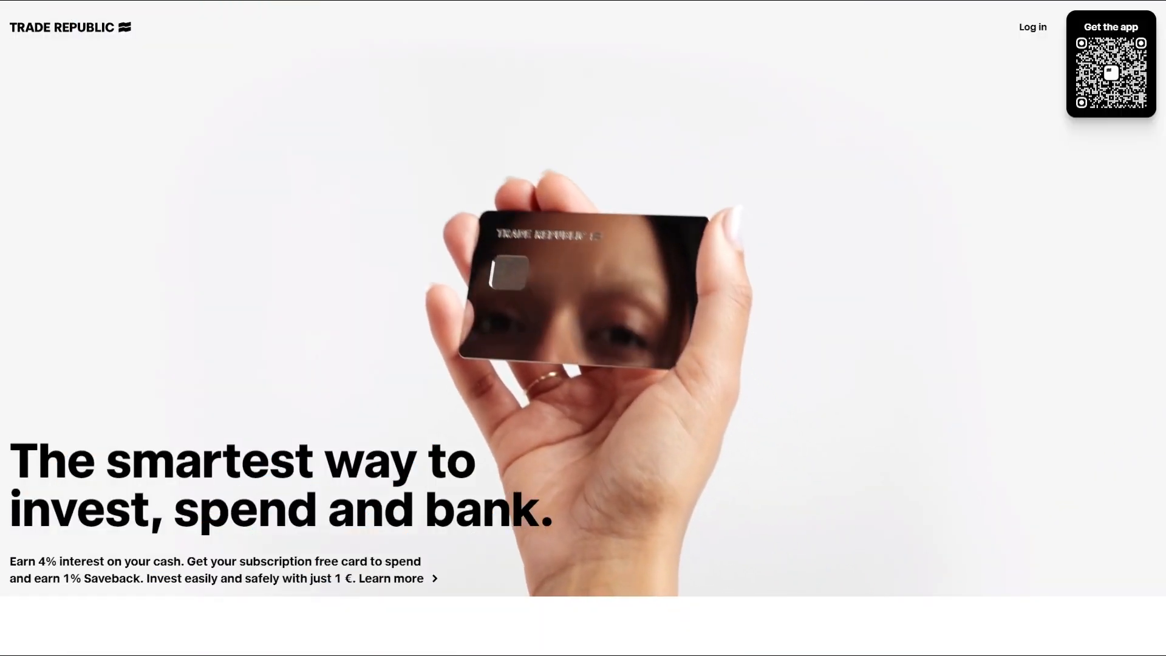